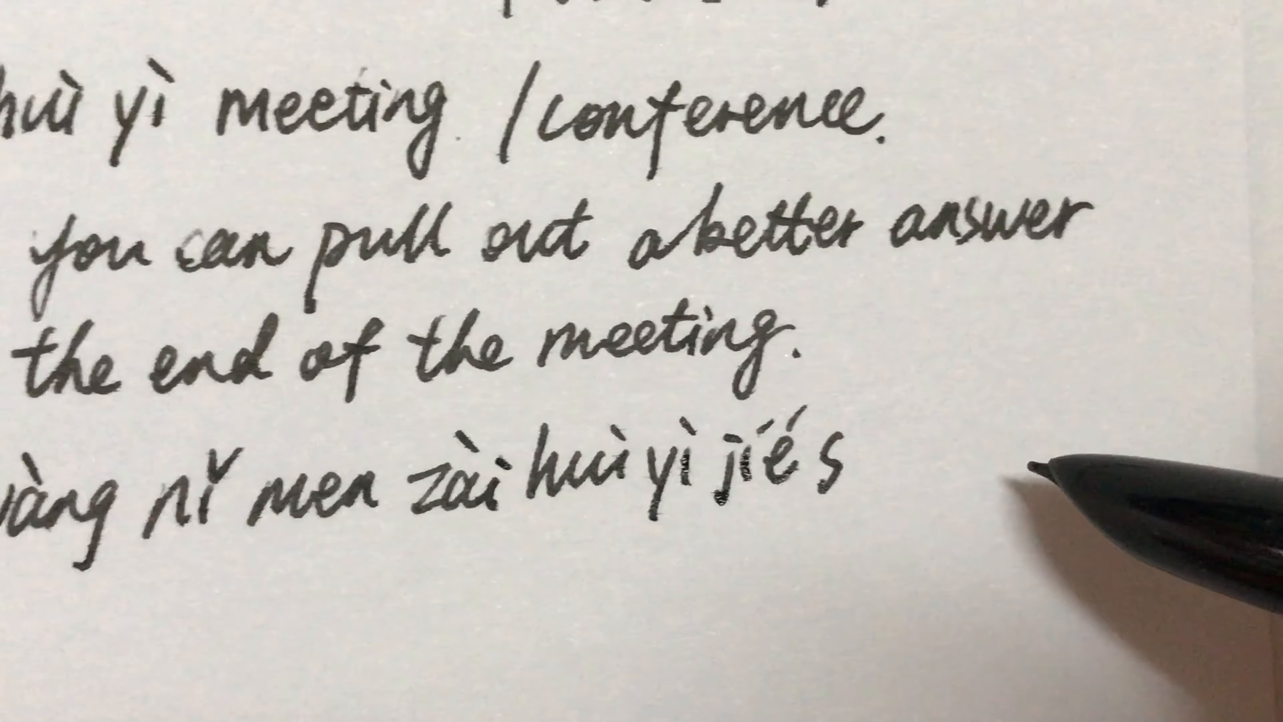
pyautogui.write('shu')
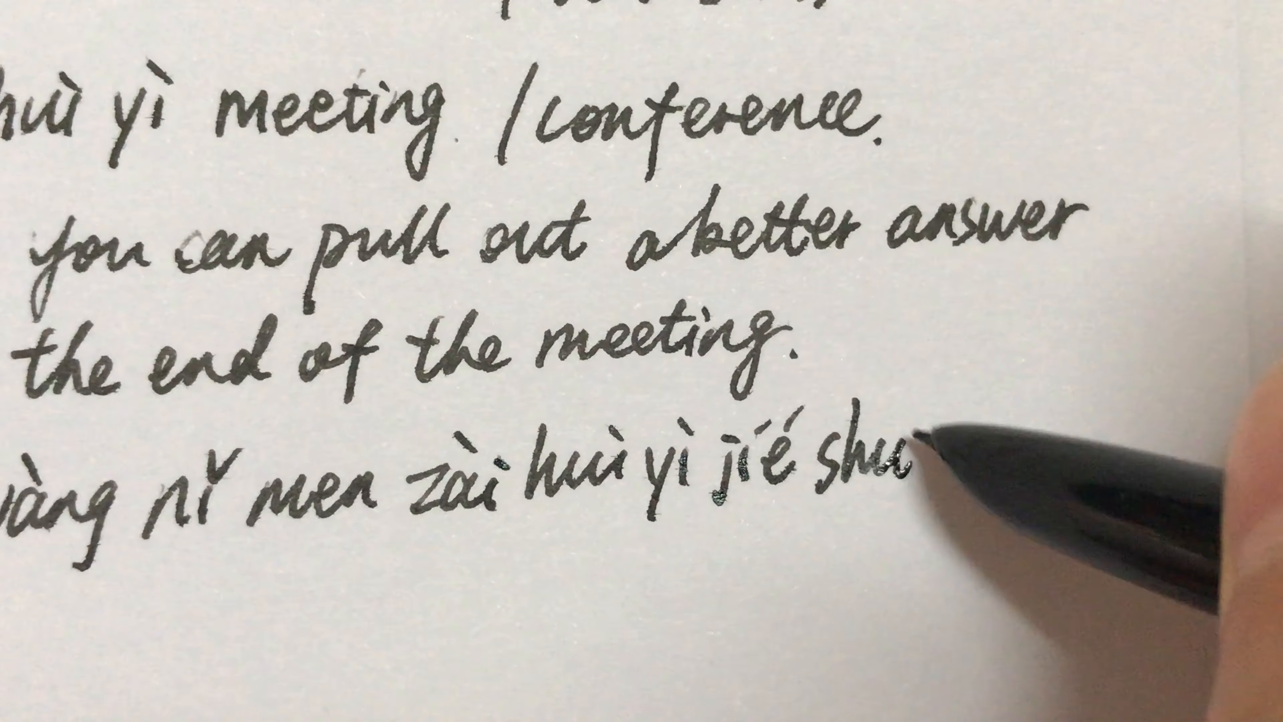